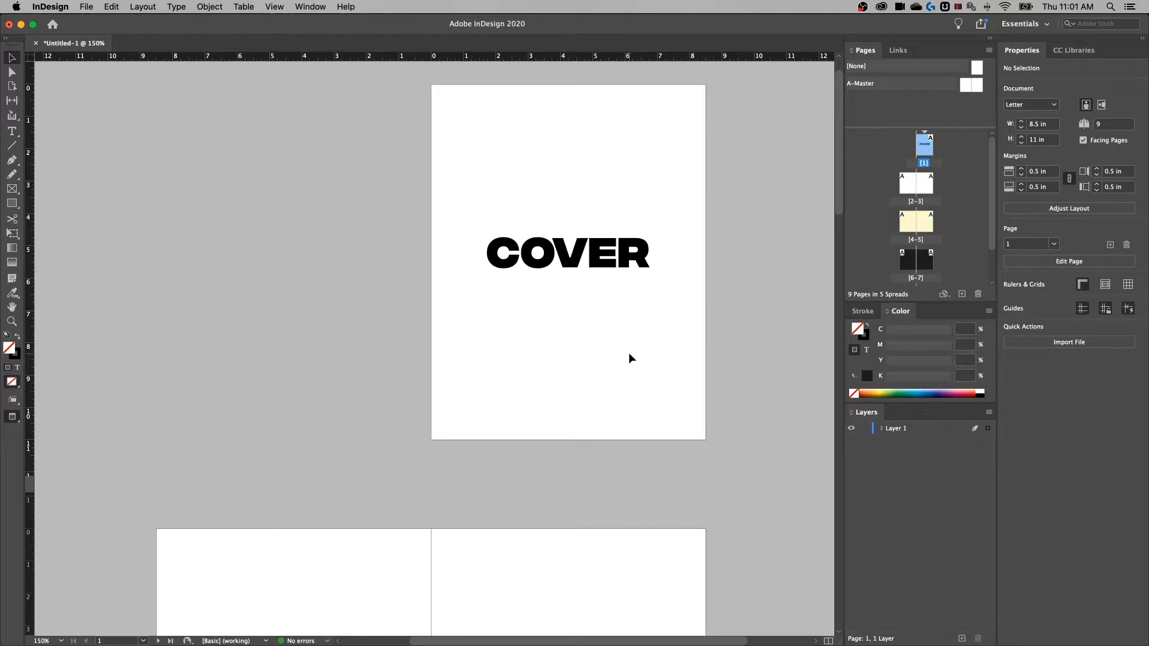
Reapply the Essentials workspace and draw a text frame at the master's bottom-left corner.
scroll("down", 3)
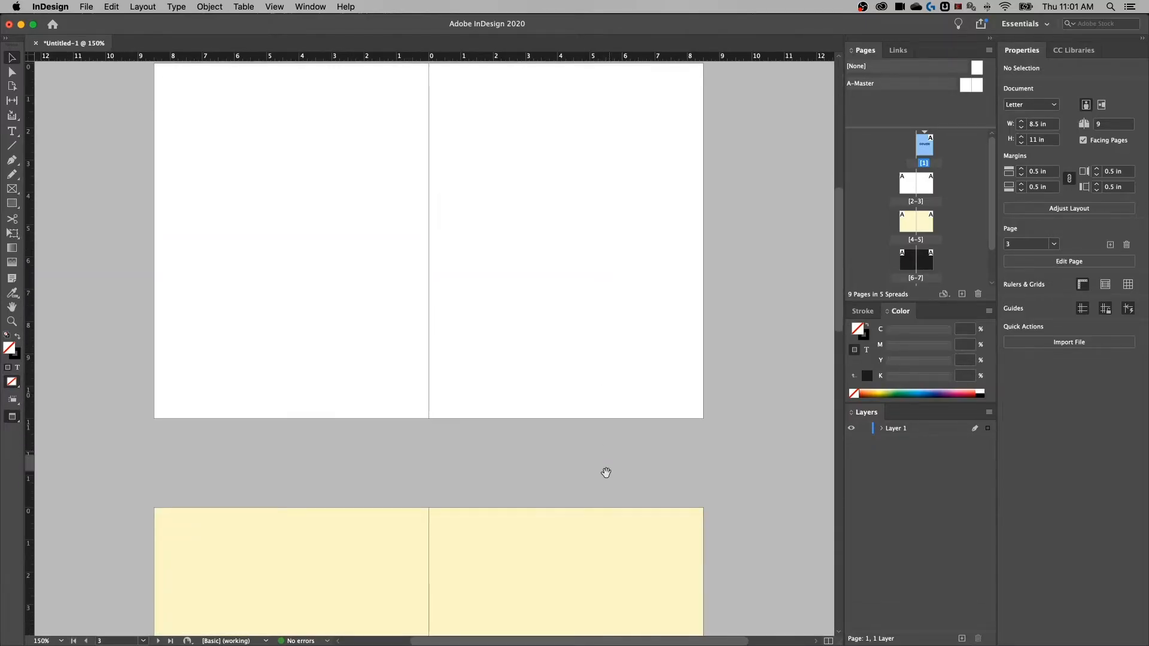
left_click_drag(606, 472, 613, 184)
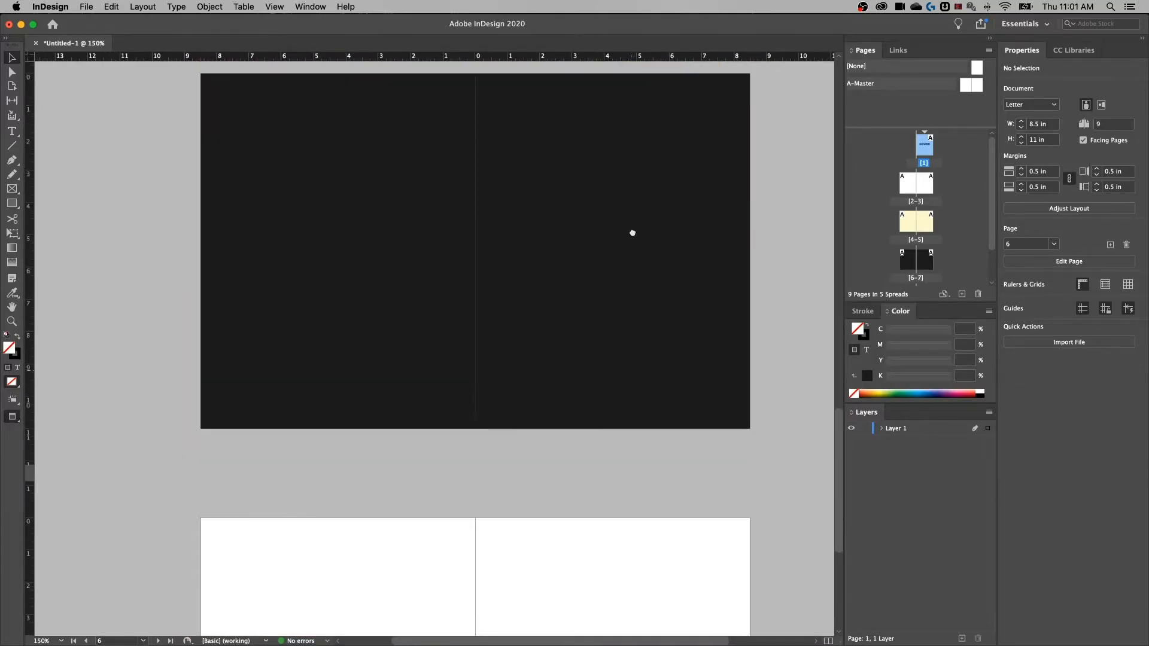
scroll("down", 3)
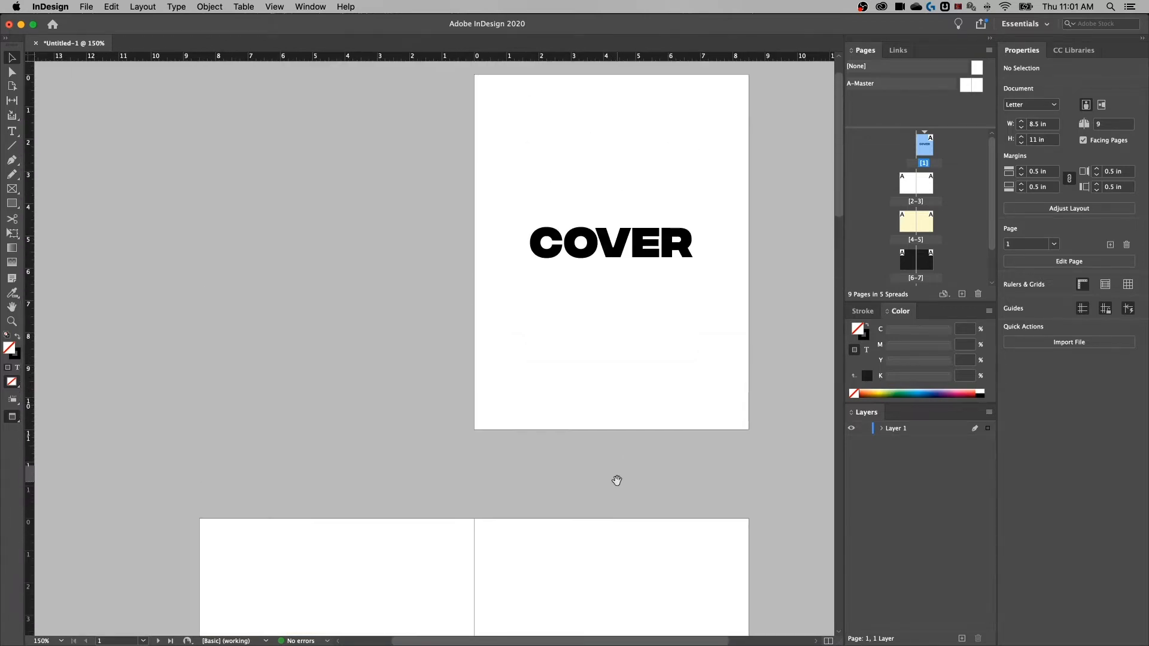
mouse_move(605, 369)
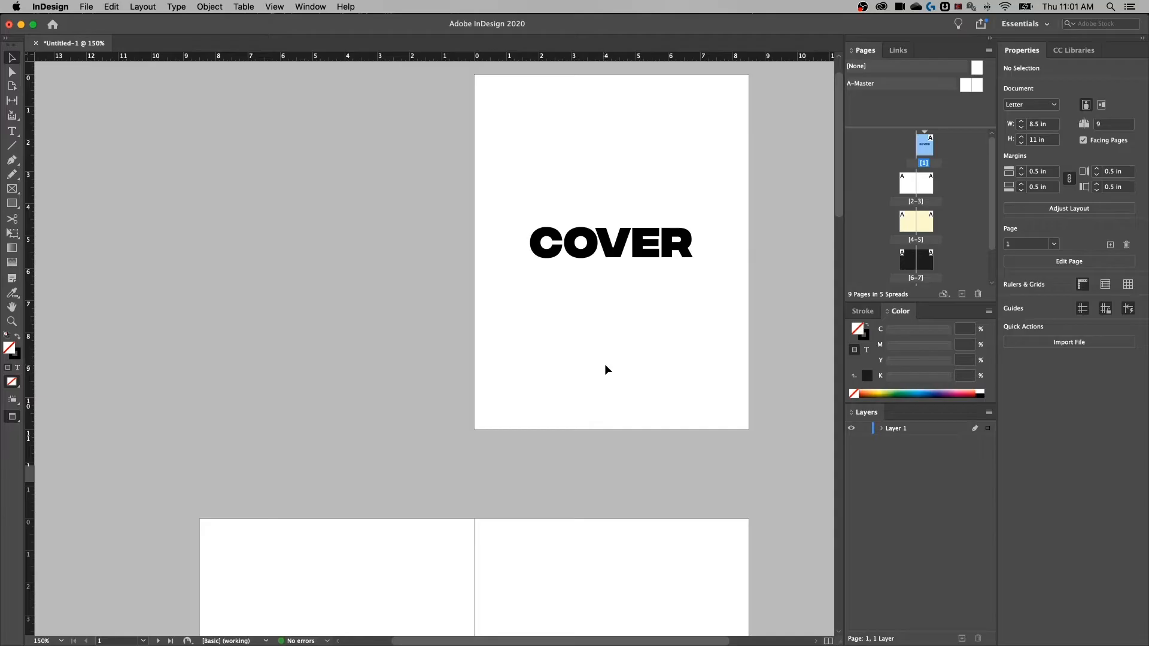
mouse_move(625, 366)
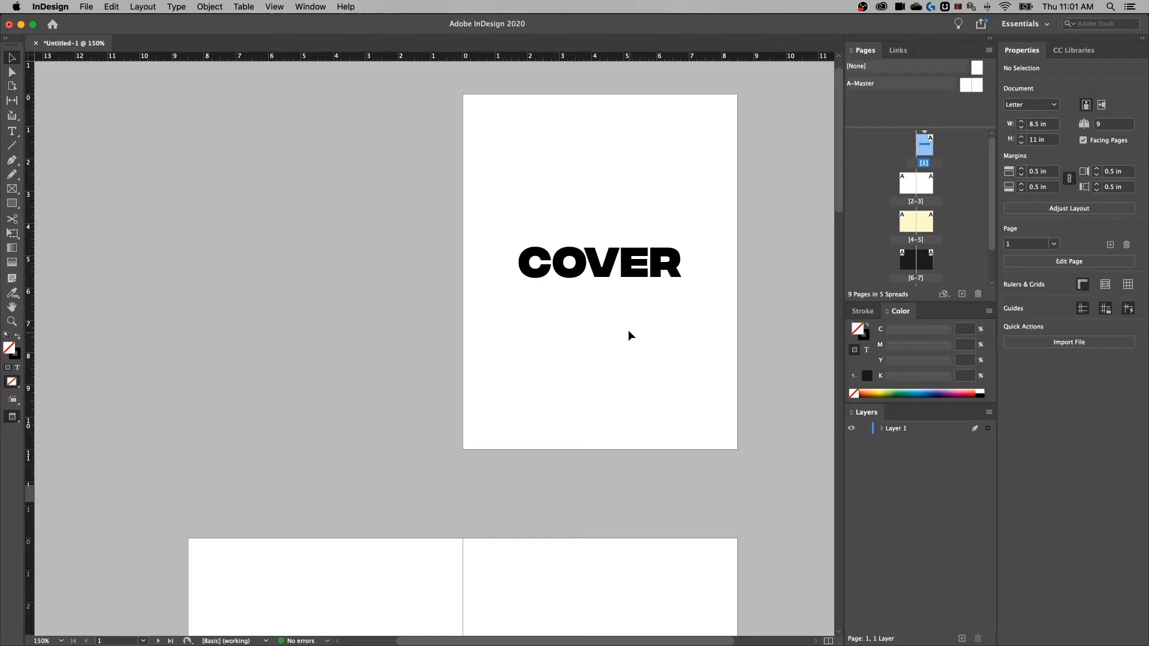
mouse_move(933, 95)
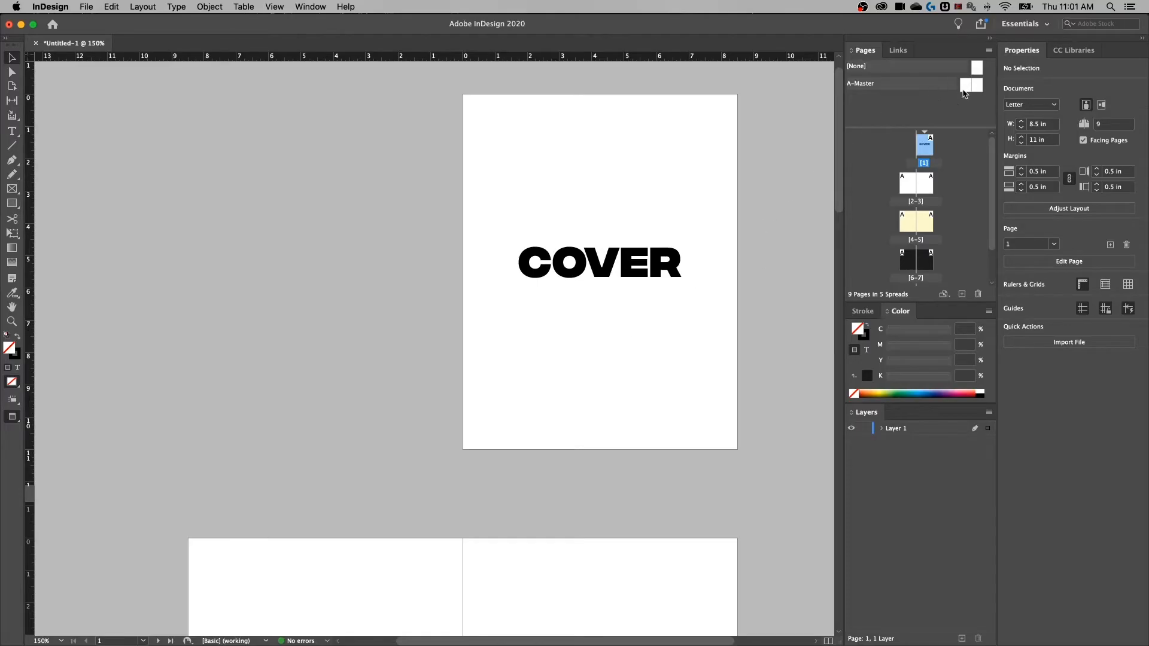
mouse_move(1006, 48)
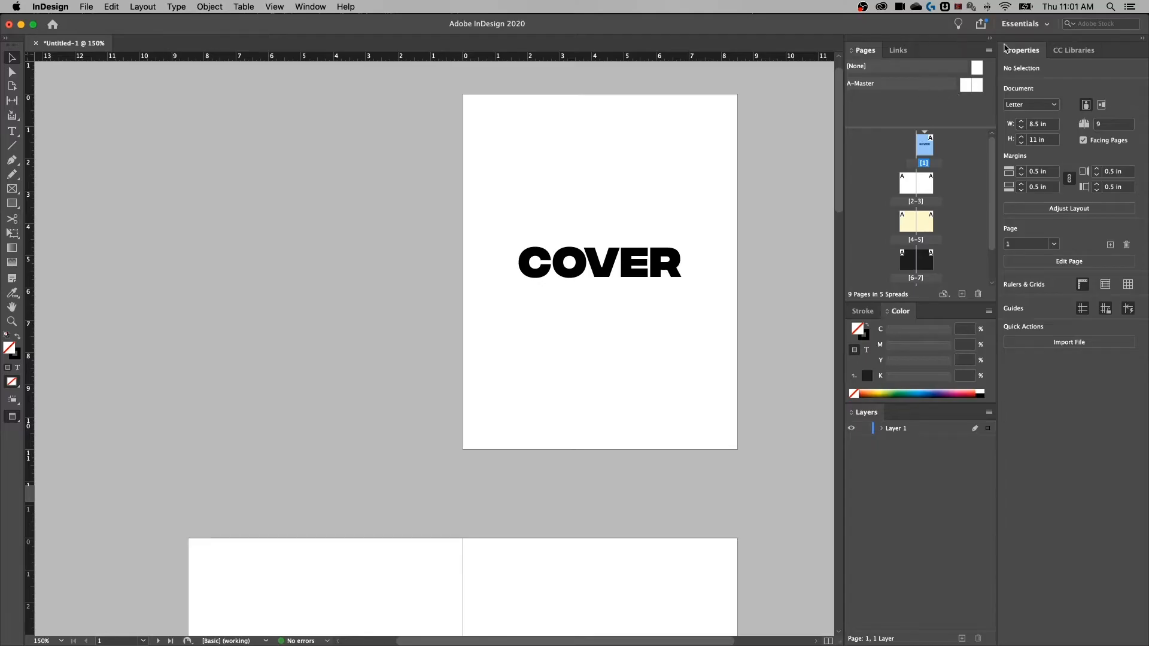
mouse_move(380, 50)
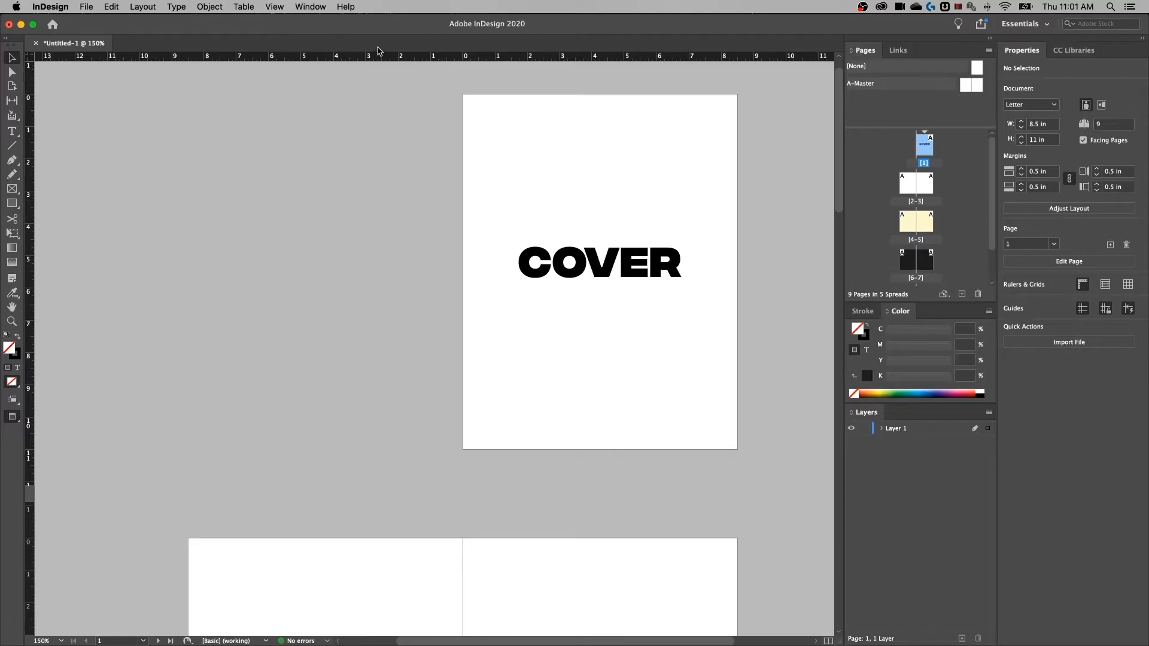
left_click(309, 6)
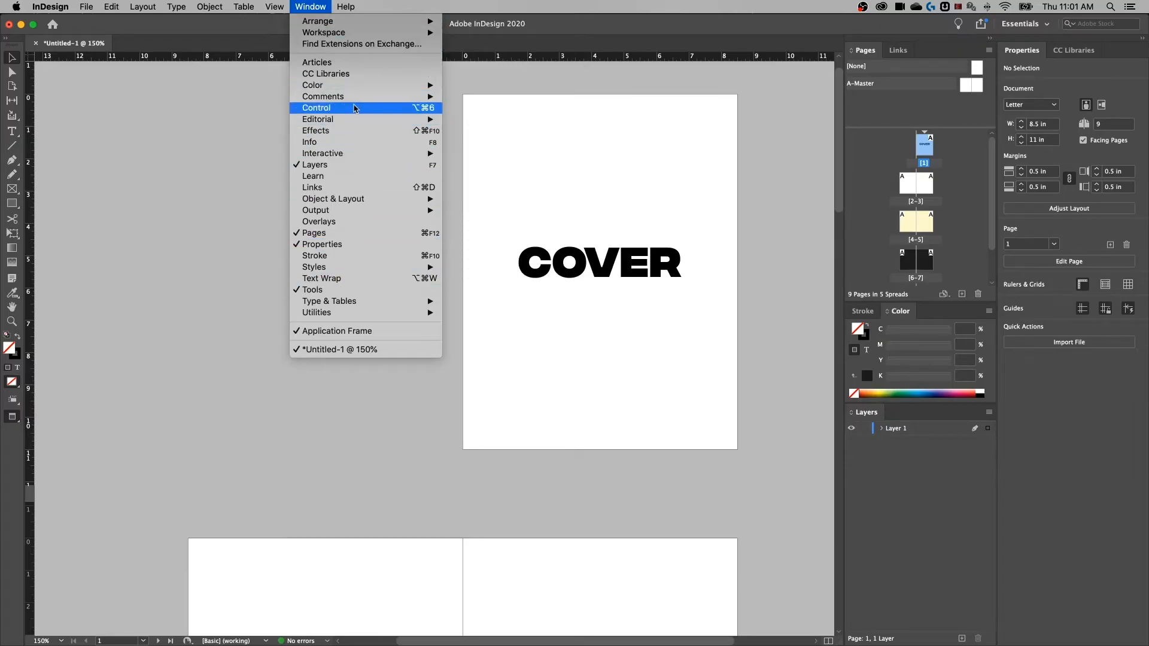
mouse_move(324, 32)
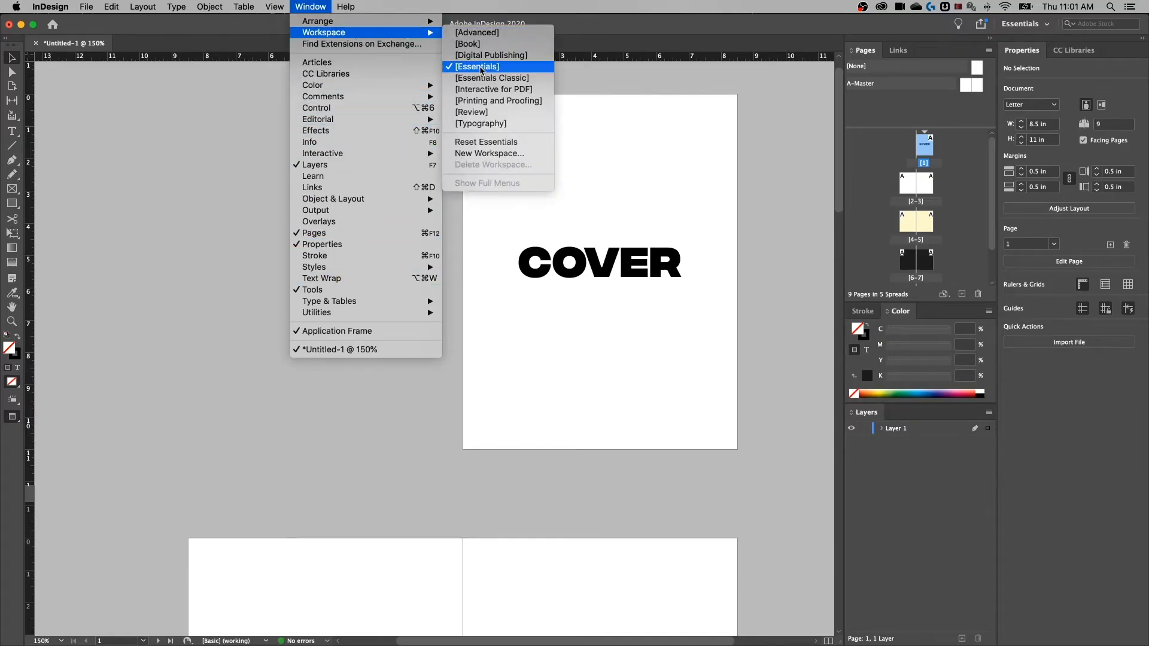
left_click(477, 67)
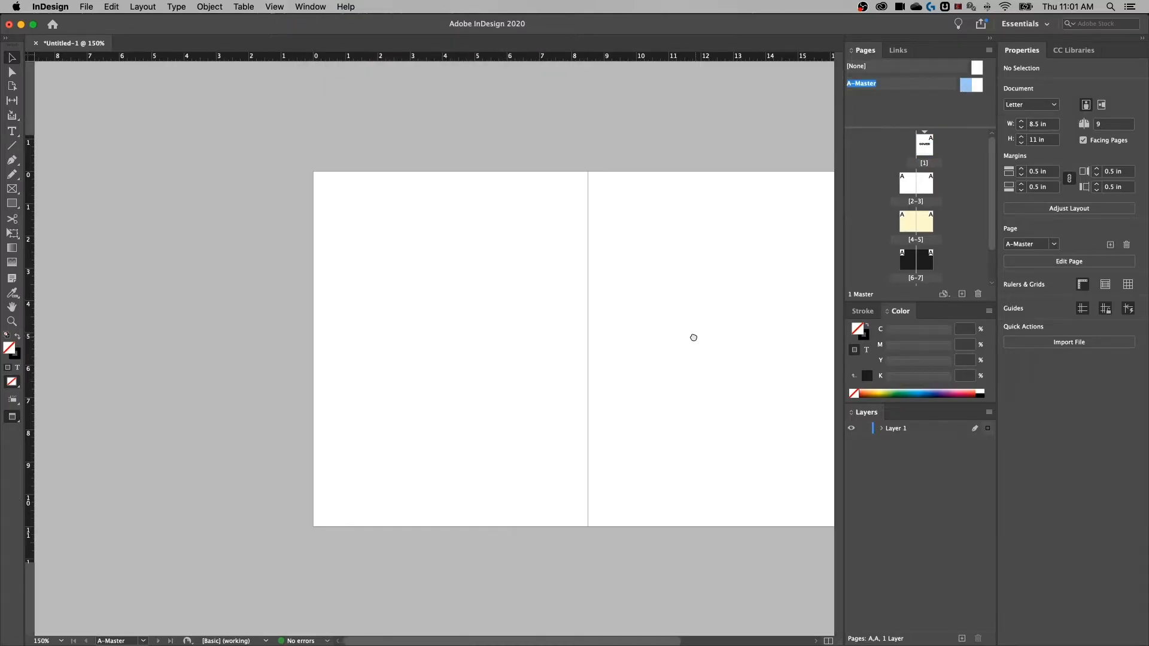
left_click_drag(694, 338, 603, 316)
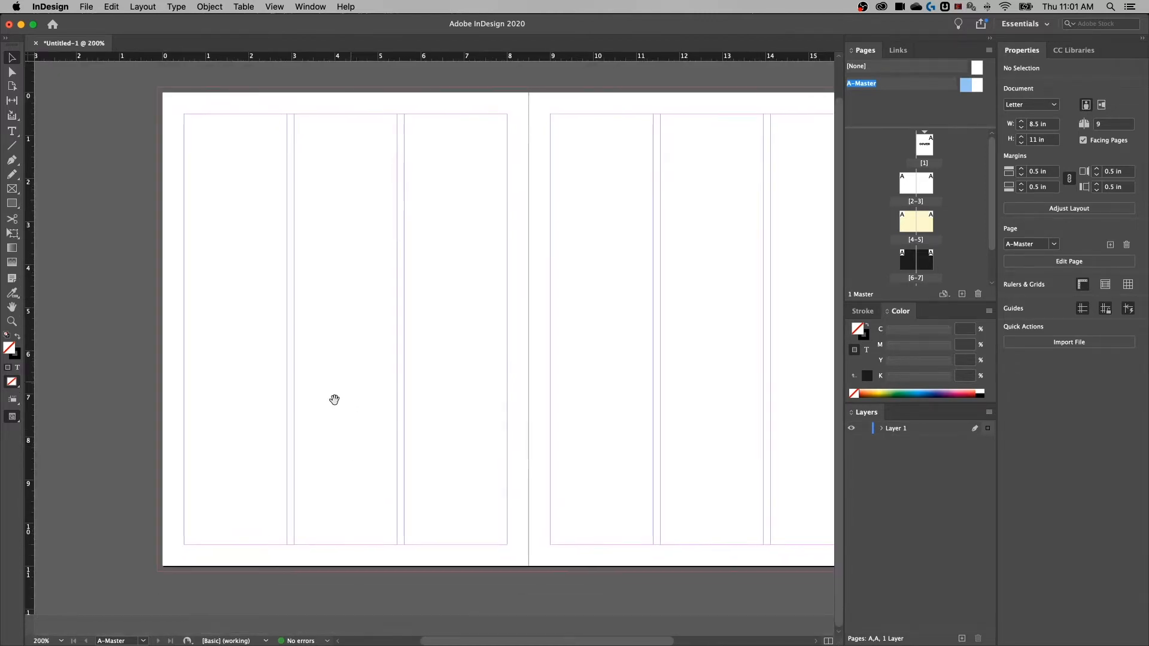
left_click_drag(334, 400, 572, 473)
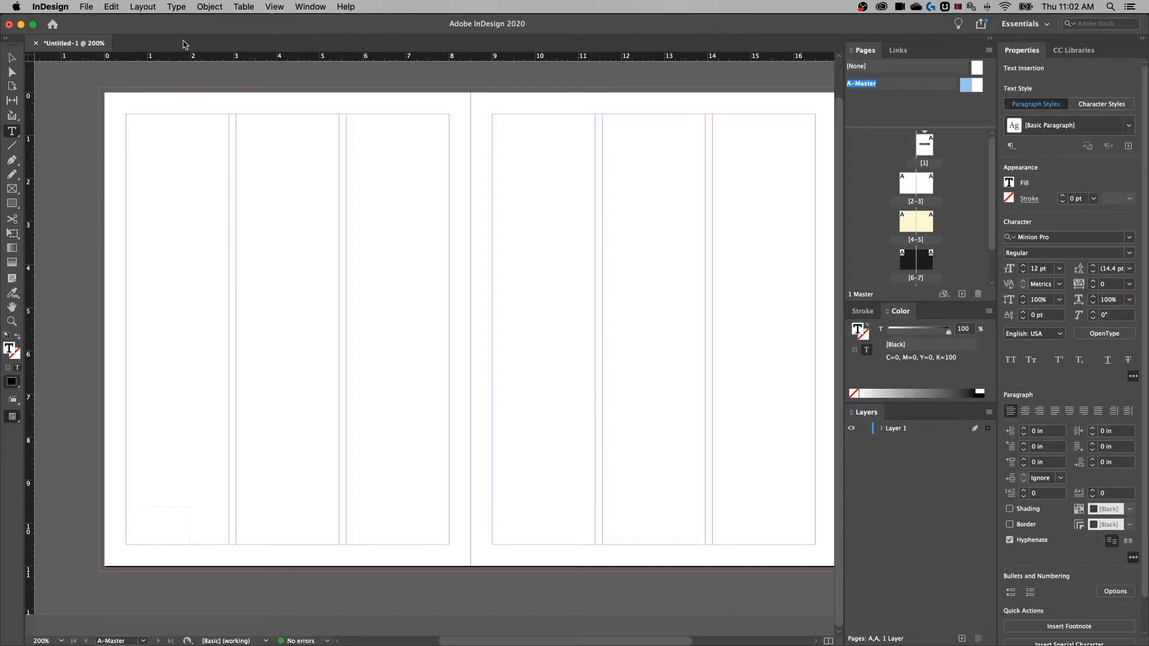
Insert a Current Page Number marker into the master page's text frame from the Type menu.
left_click(176, 6)
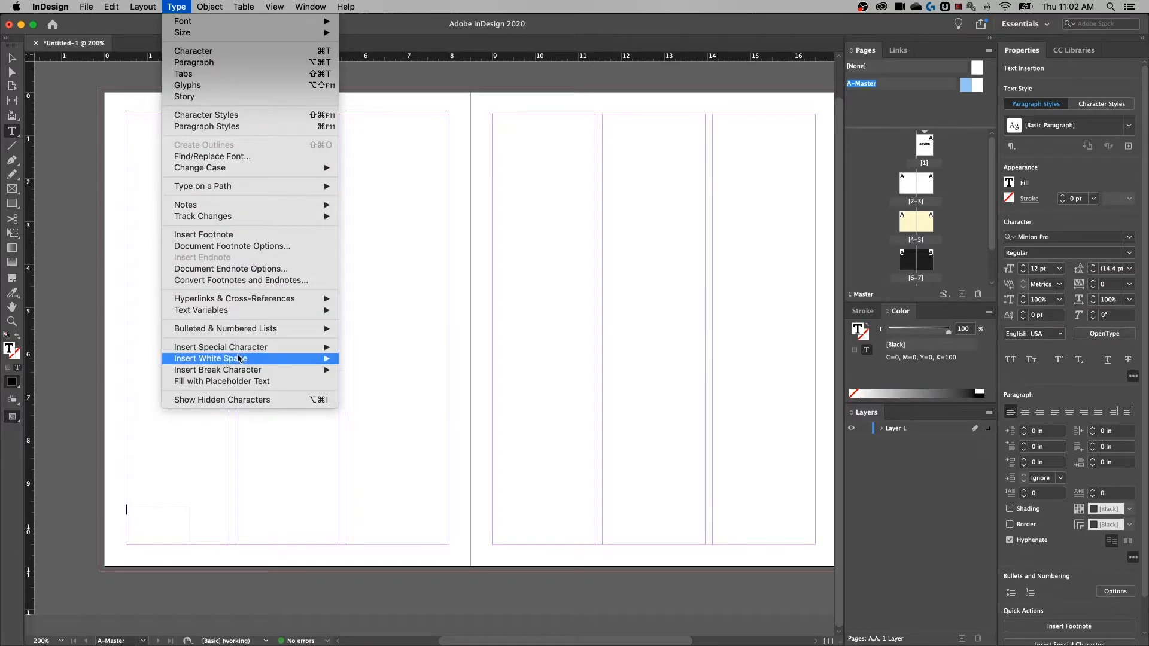
mouse_move(220, 347)
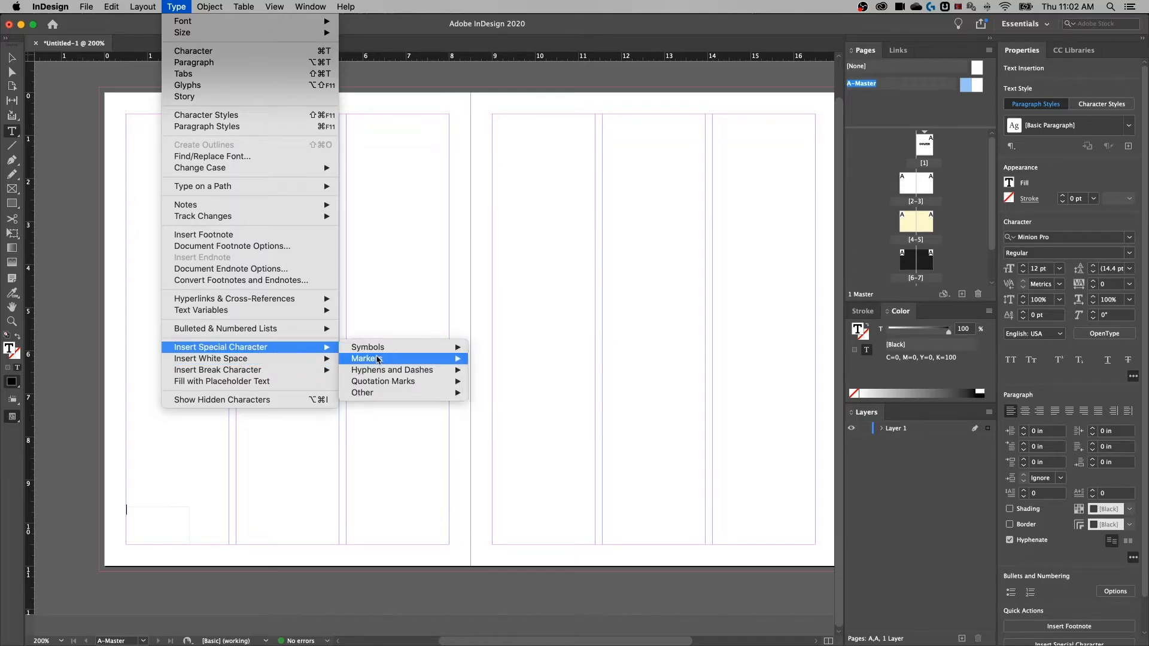
mouse_move(366, 358)
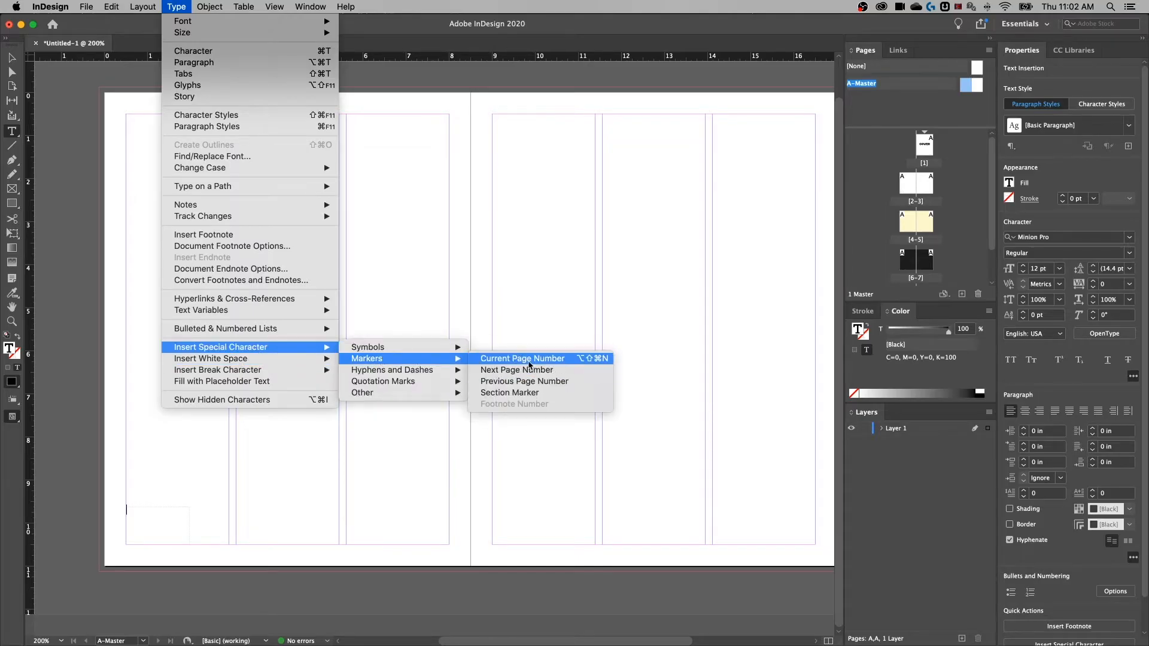
left_click(522, 358)
type("s")
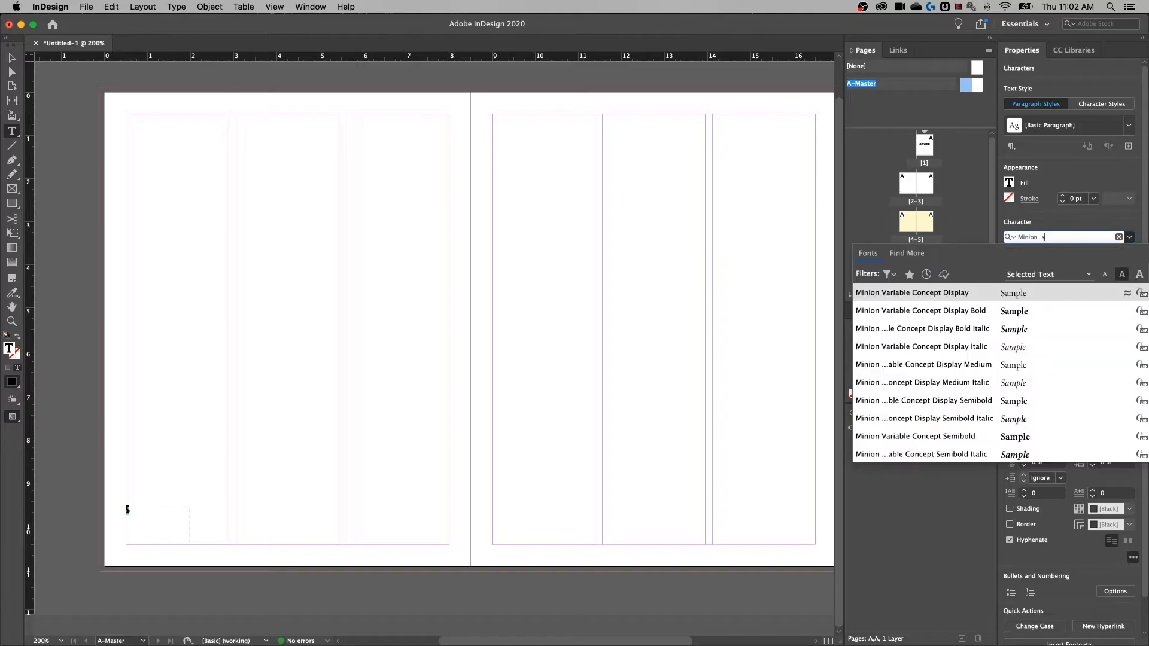
Set the page number marker to Integral CF Heavy at 50 pt.
type("integ")
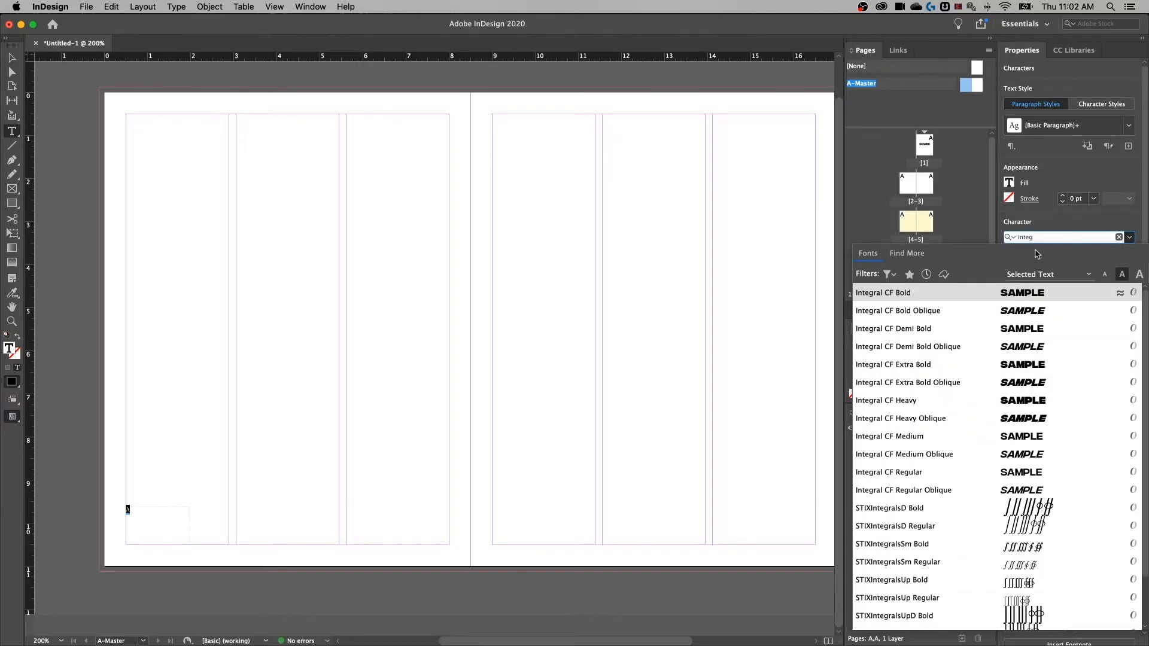
left_click(900, 400)
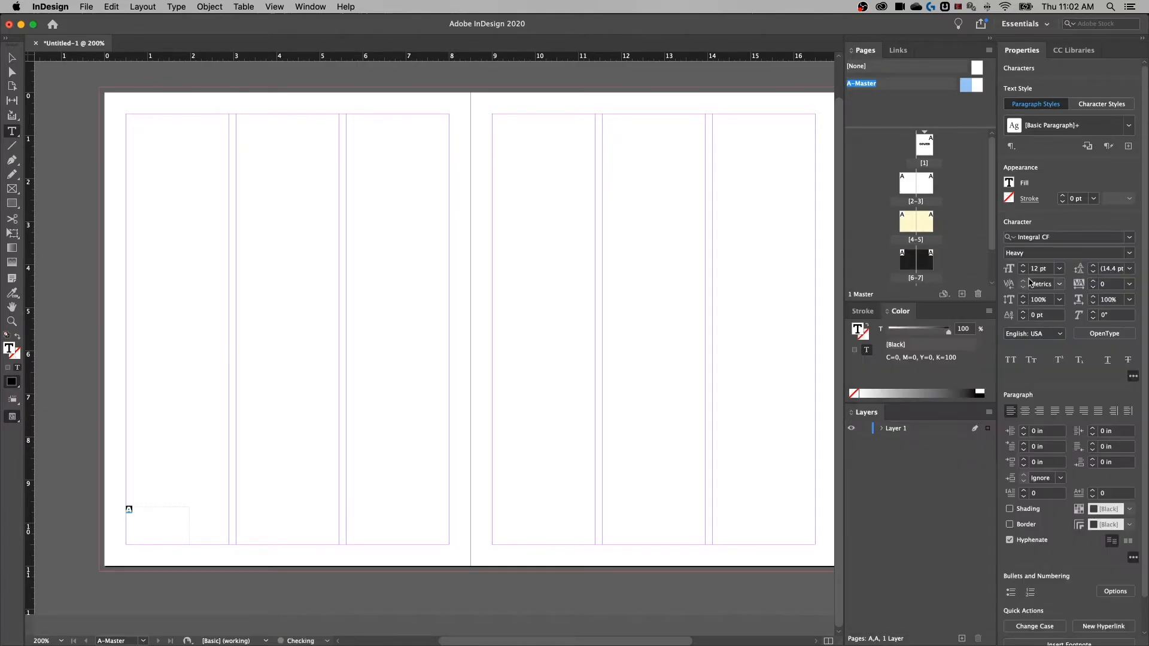
type("50")
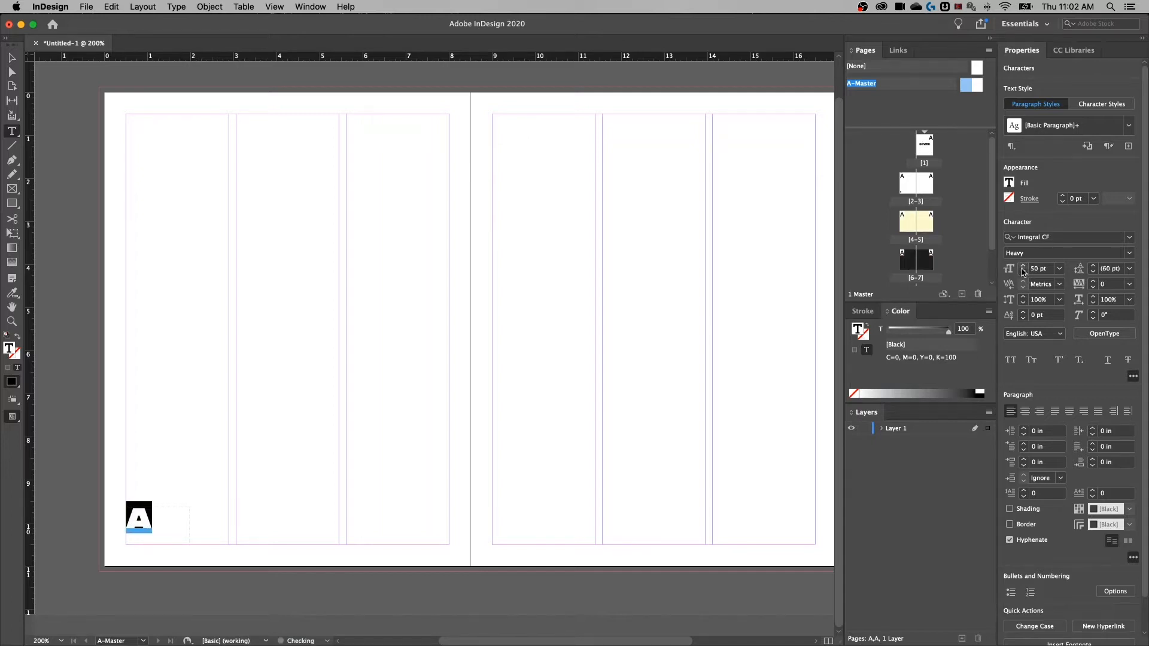